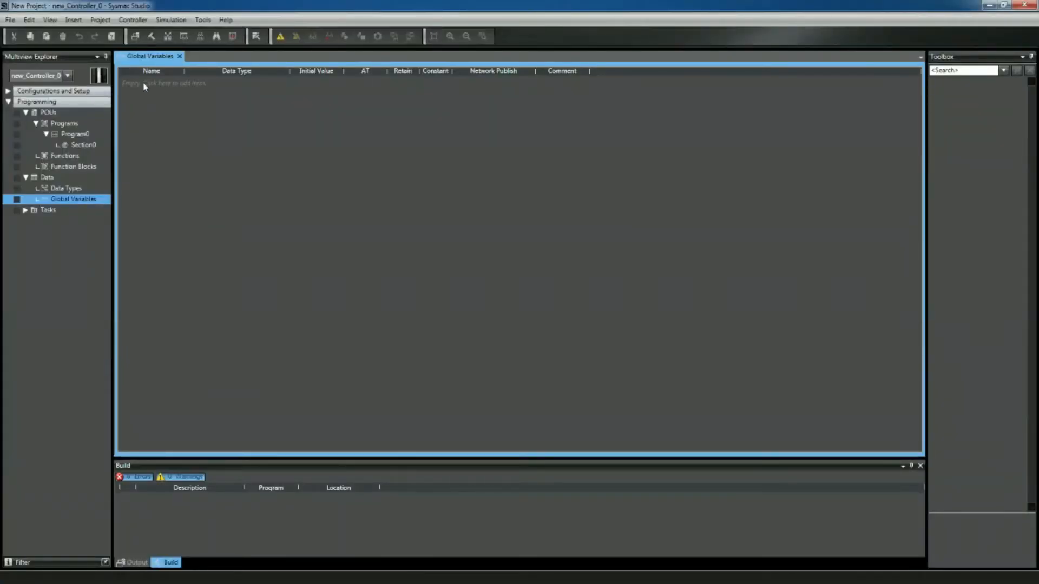
- Create global variable MyArr in the empty table with data type ARRAY[0..9] OF BOOL
{"action": "double_click", "coordinate": [162, 82]}
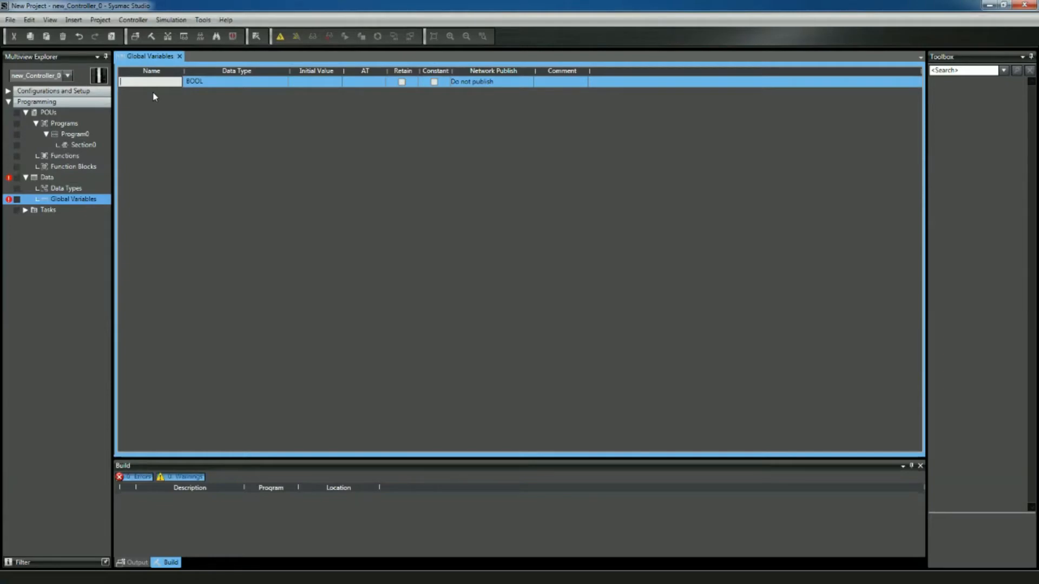
{"action": "type", "text": "MyArr"}
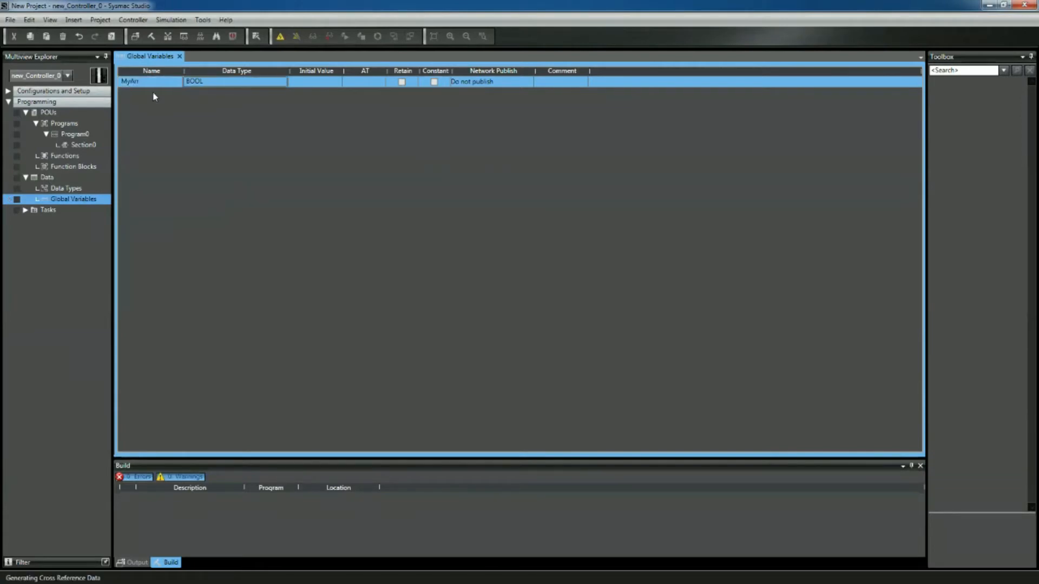
{"action": "type", "text": "ARRAY[0..9] OF"}
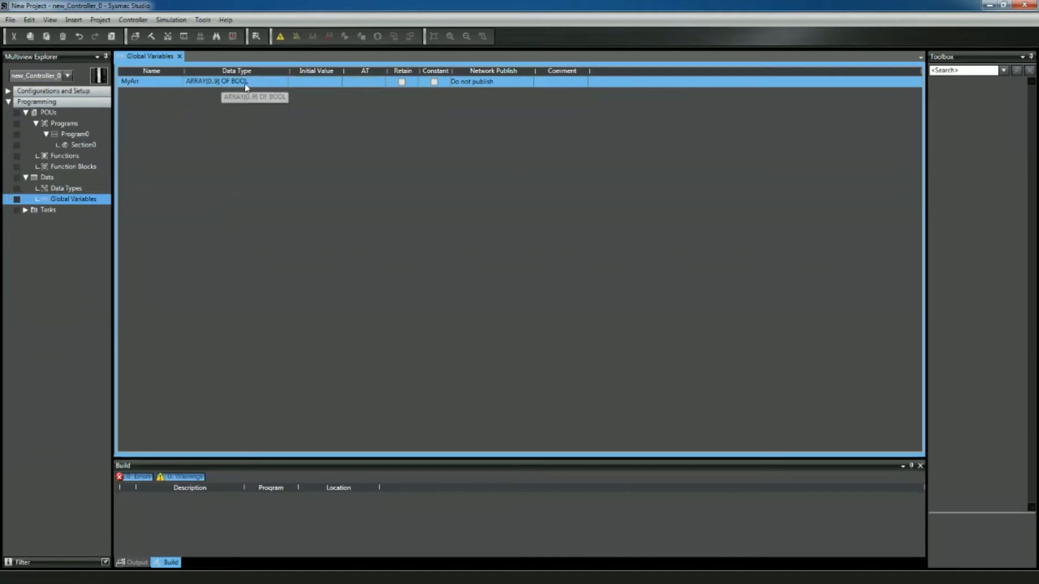
{"action": "mouse_move", "coordinate": [145, 105]}
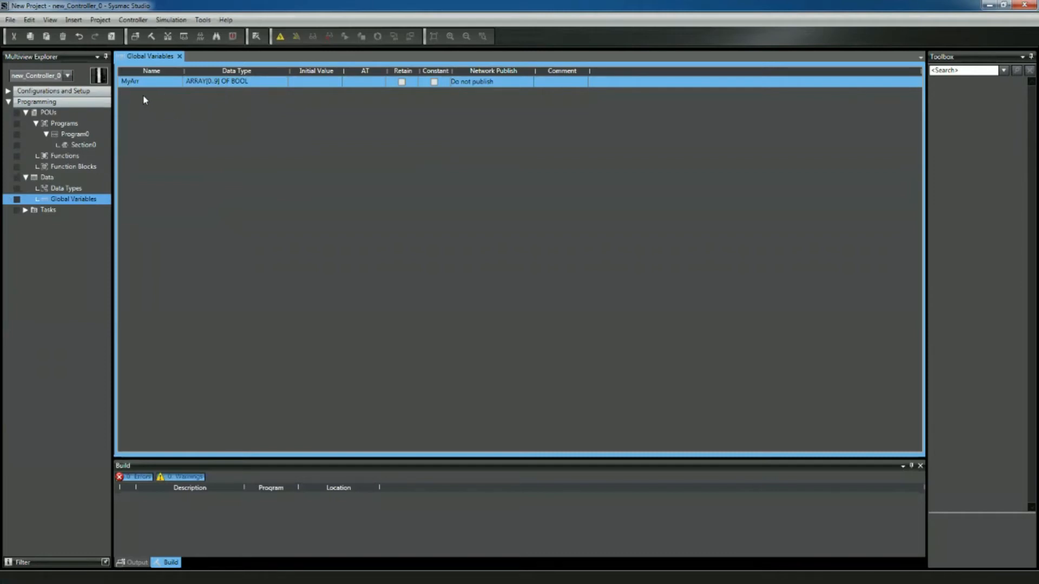
- Create a second variable row MyArr1 with a BOOL array data type
{"action": "left_click", "coordinate": [152, 93]}
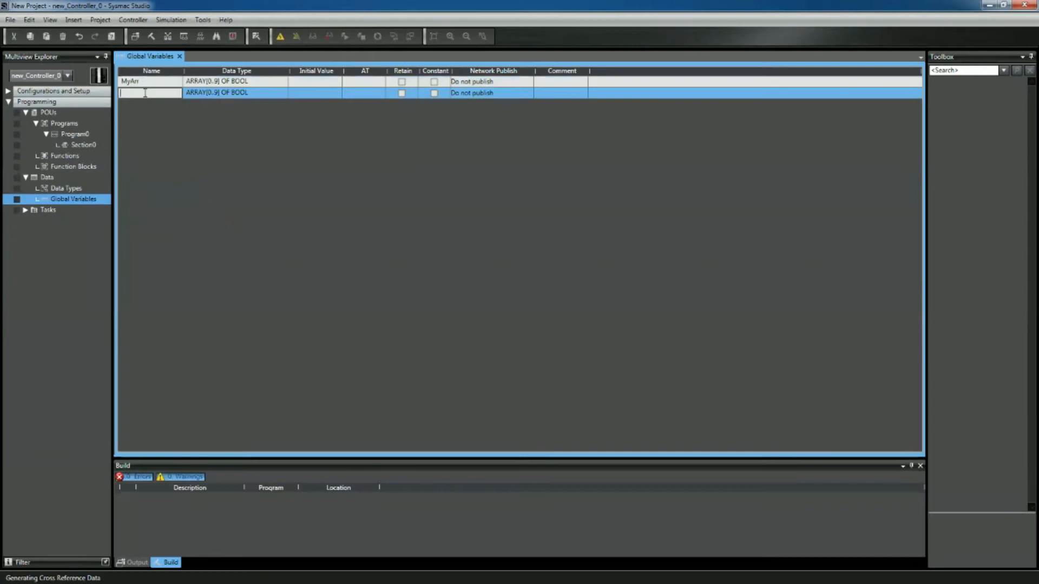
{"action": "type", "text": "MyArr1"}
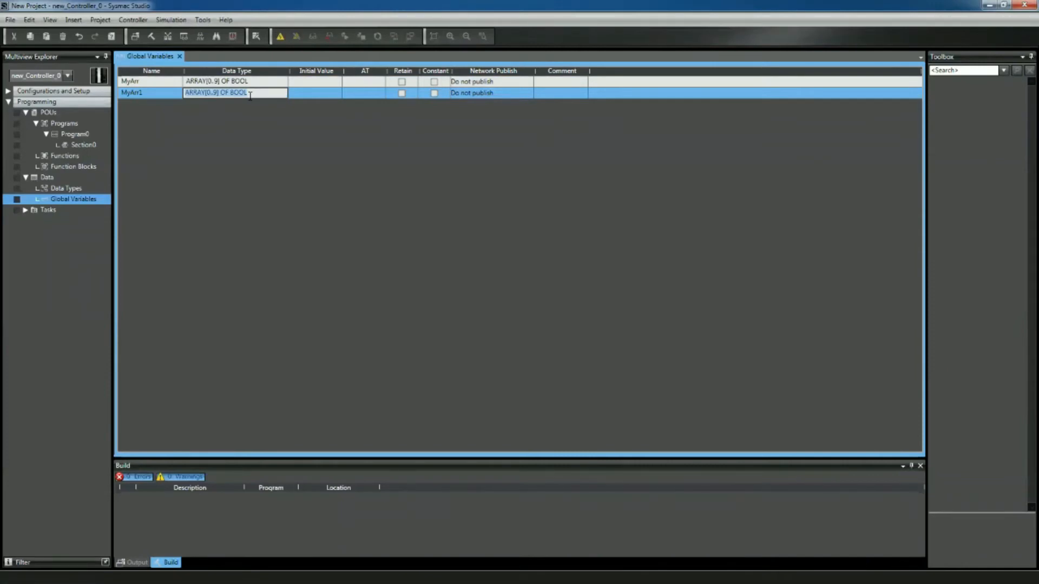
{"action": "type", "text": "BOOL"}
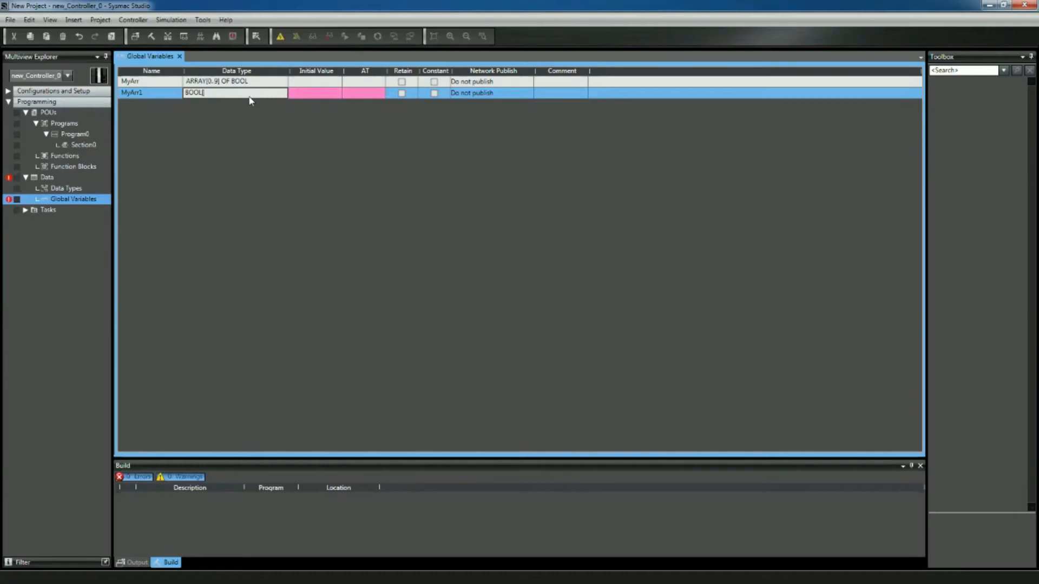
{"action": "type", "text": "[10"}
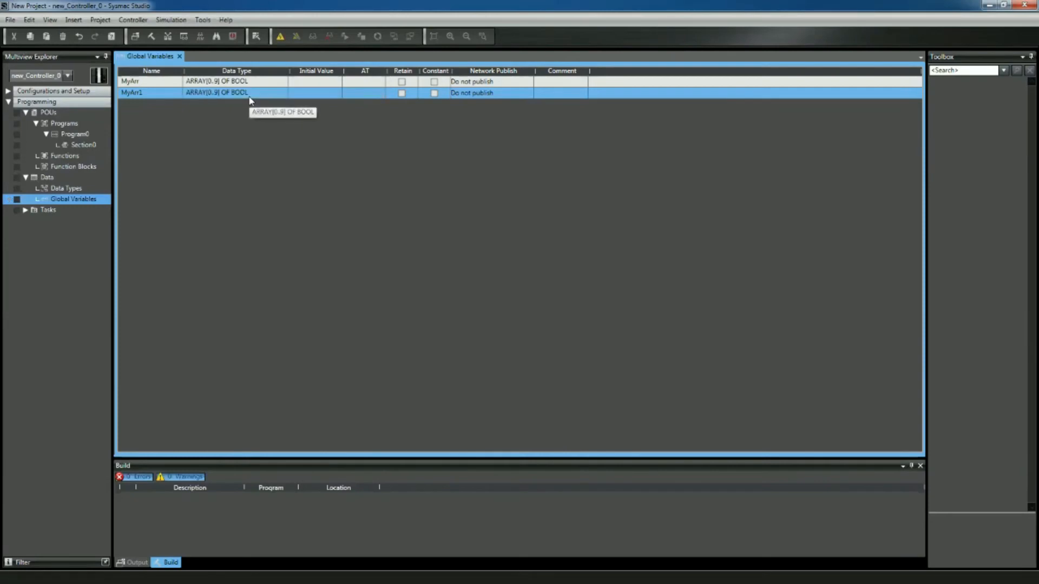
{"action": "mouse_move", "coordinate": [209, 100]}
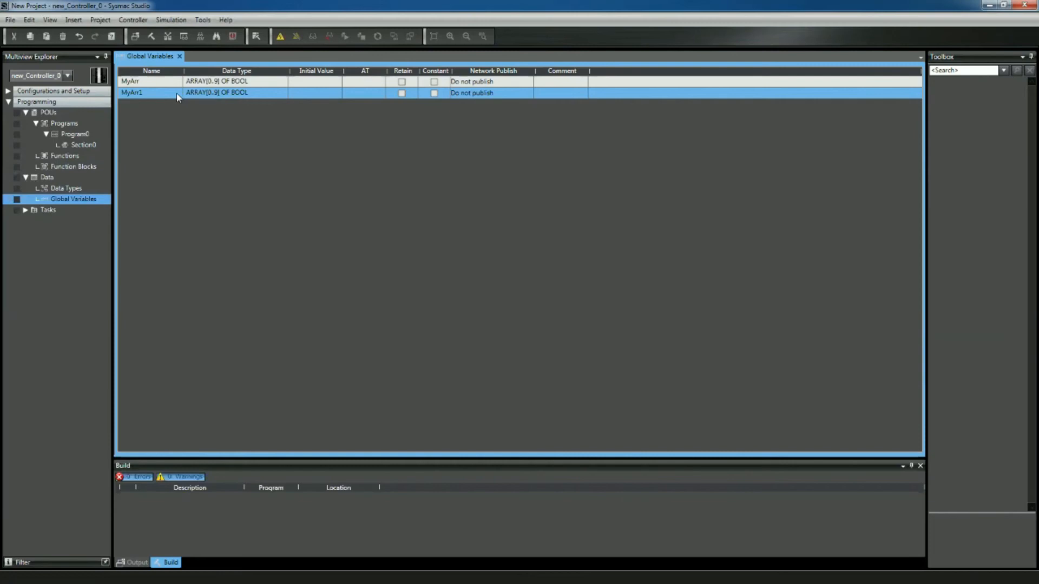
{"action": "mouse_move", "coordinate": [212, 93]}
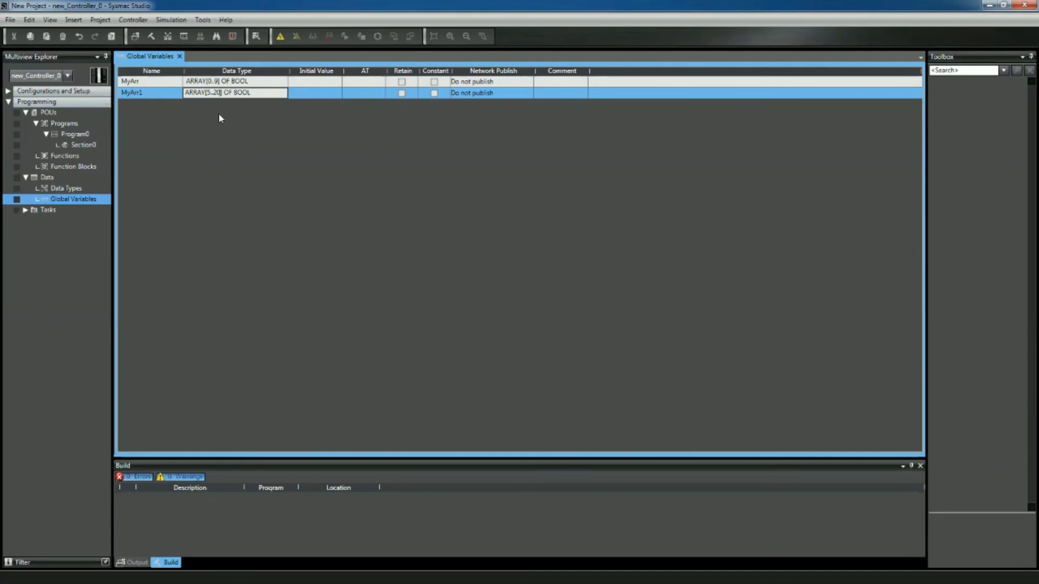
{"action": "left_click", "coordinate": [314, 92]}
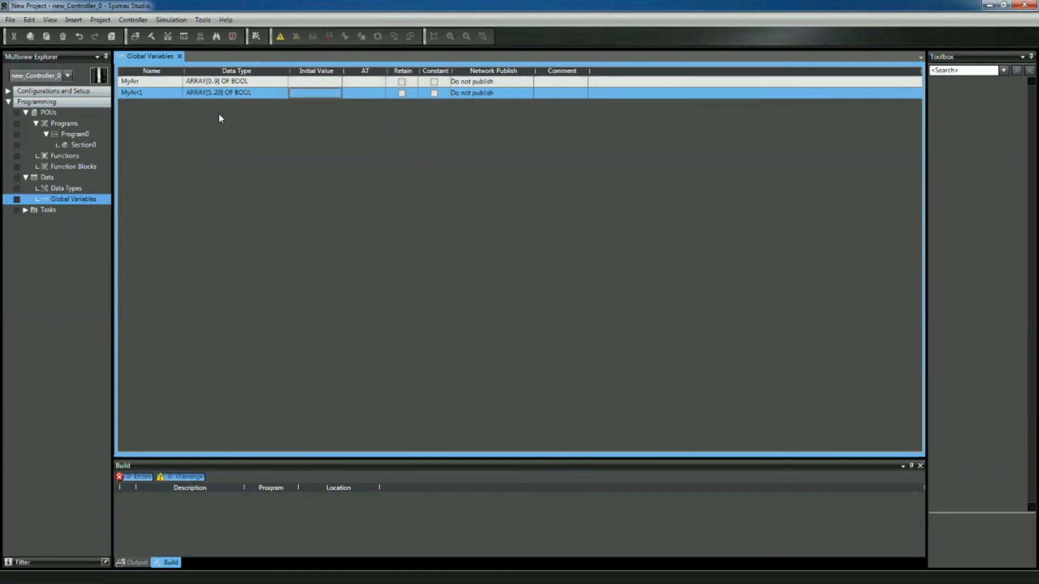
{"action": "mouse_move", "coordinate": [220, 93]}
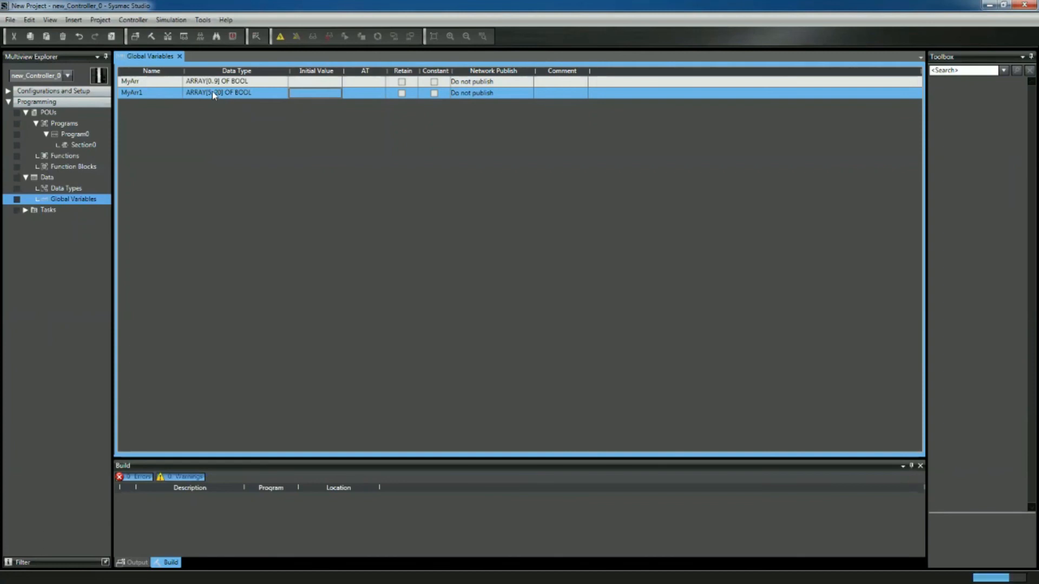
{"action": "mouse_move", "coordinate": [212, 93]}
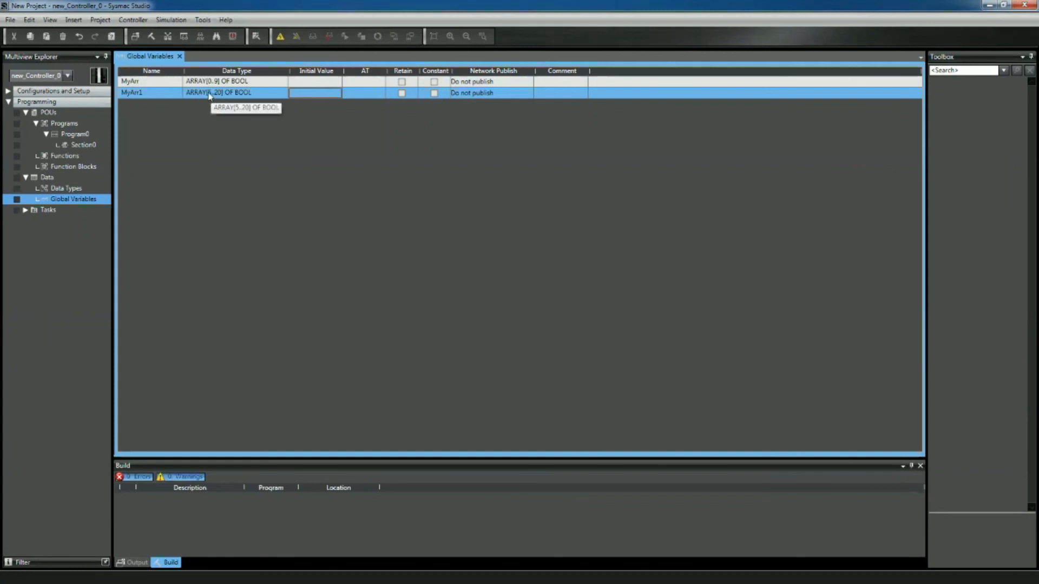
{"action": "mouse_move", "coordinate": [269, 221]}
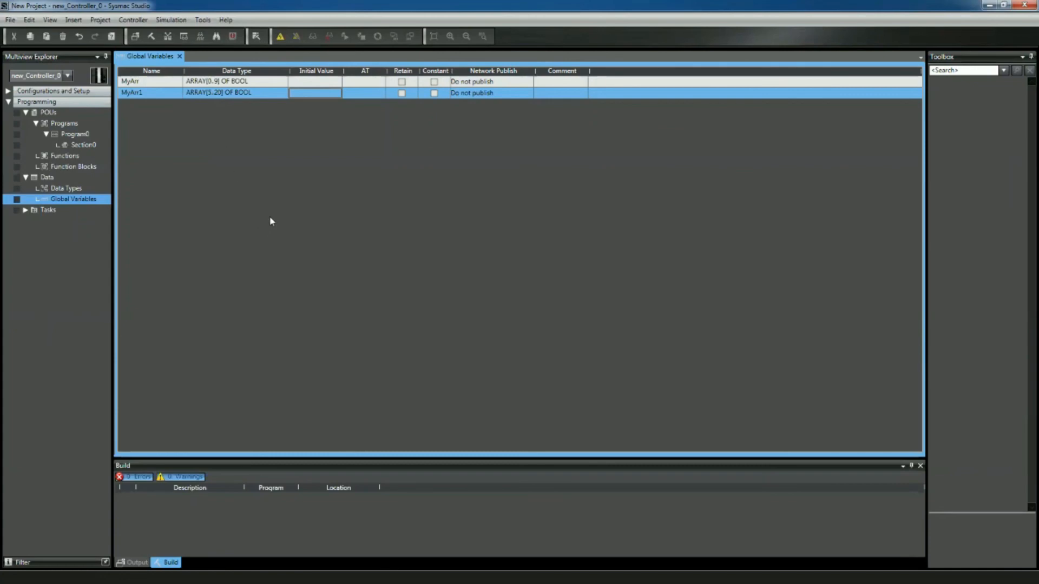